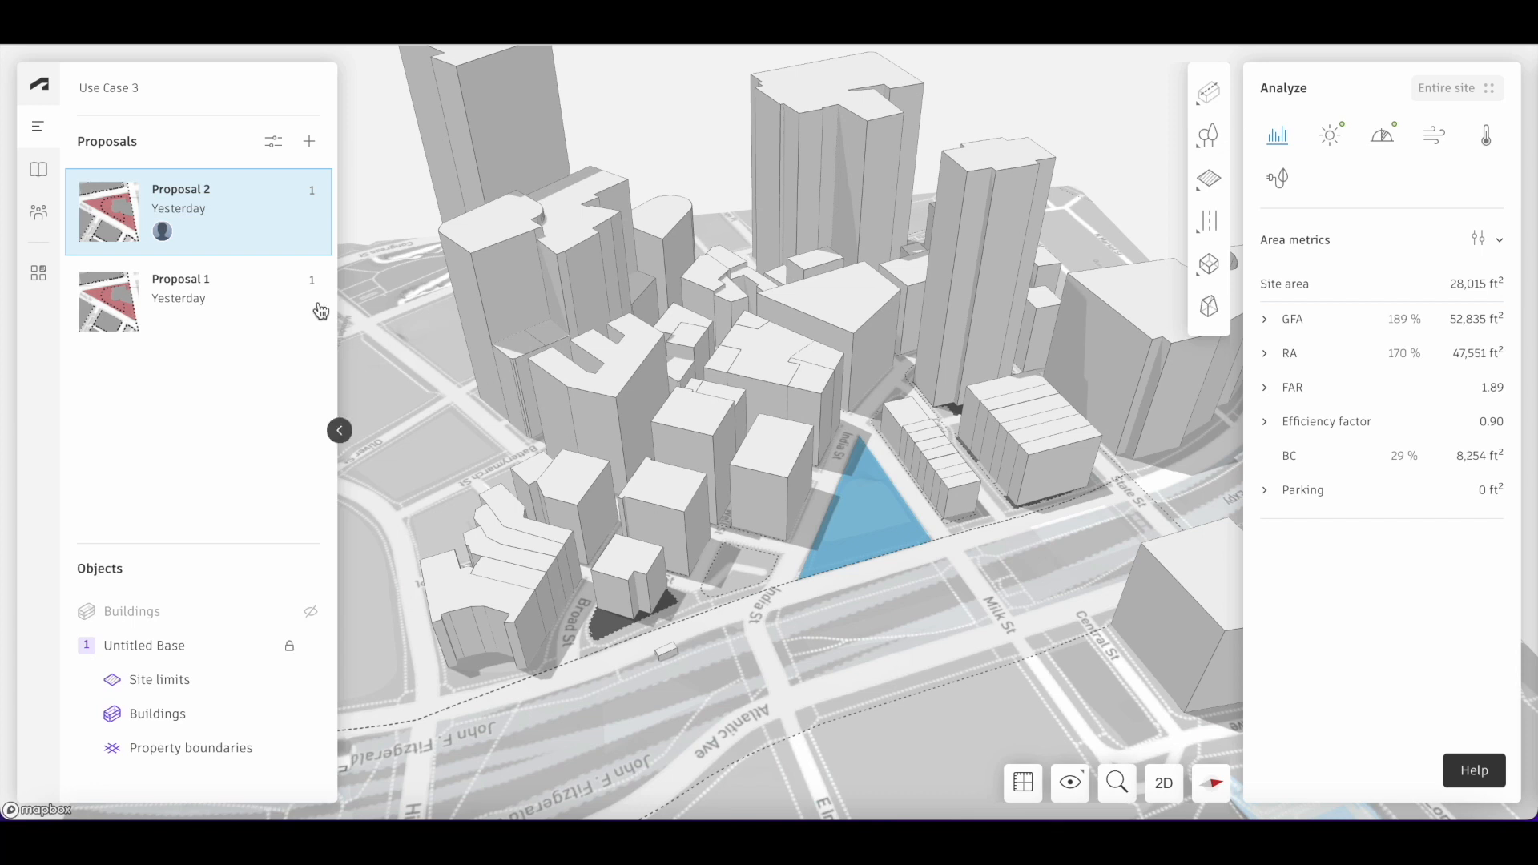
mouse_move(39, 170)
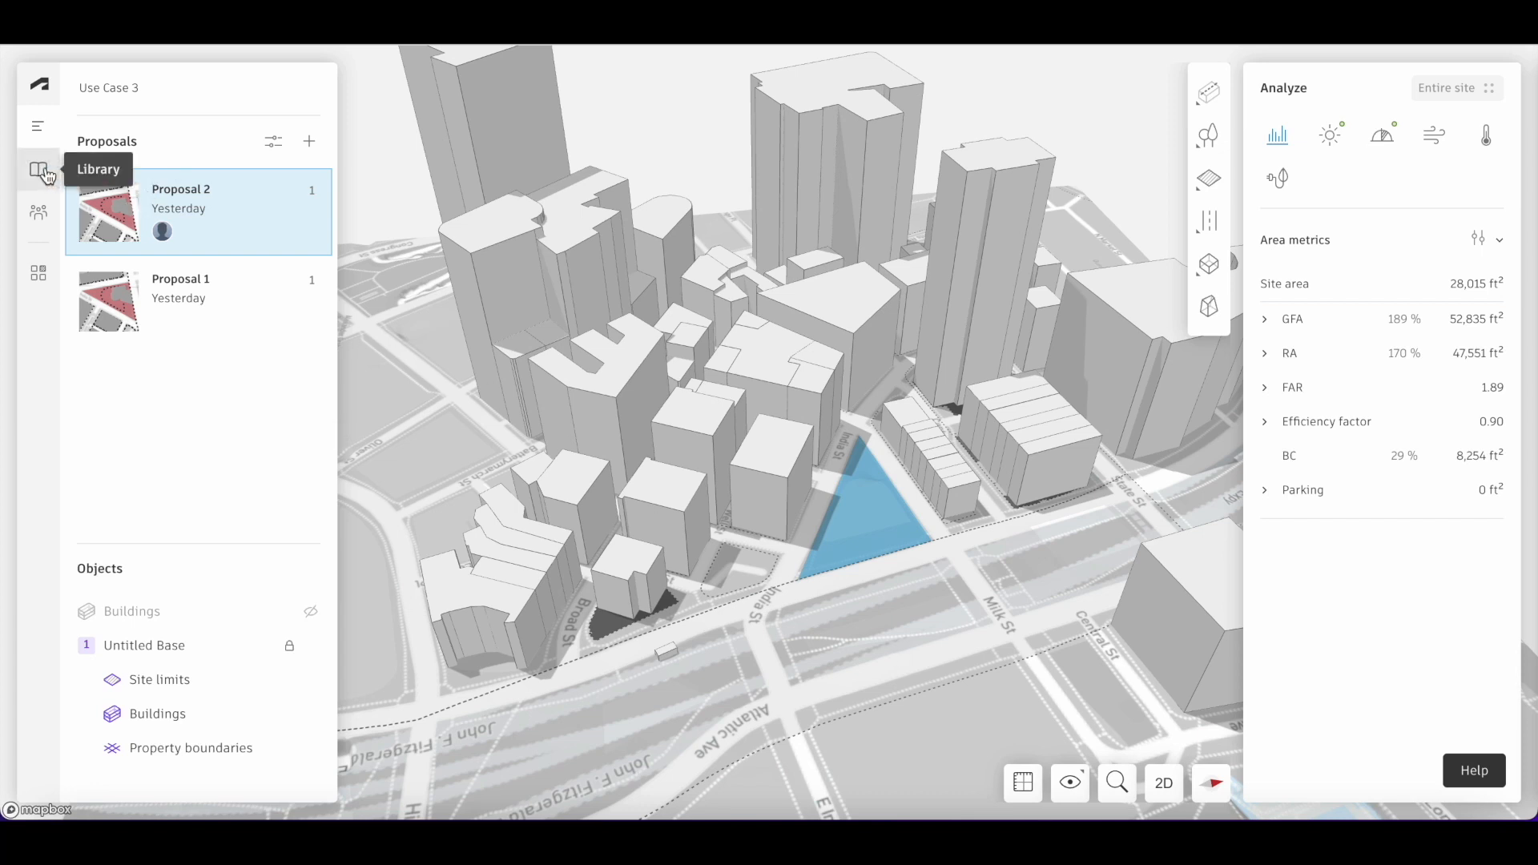
Show the project Library panel listing the buildings, roads and property-boundary data
left_click(38, 170)
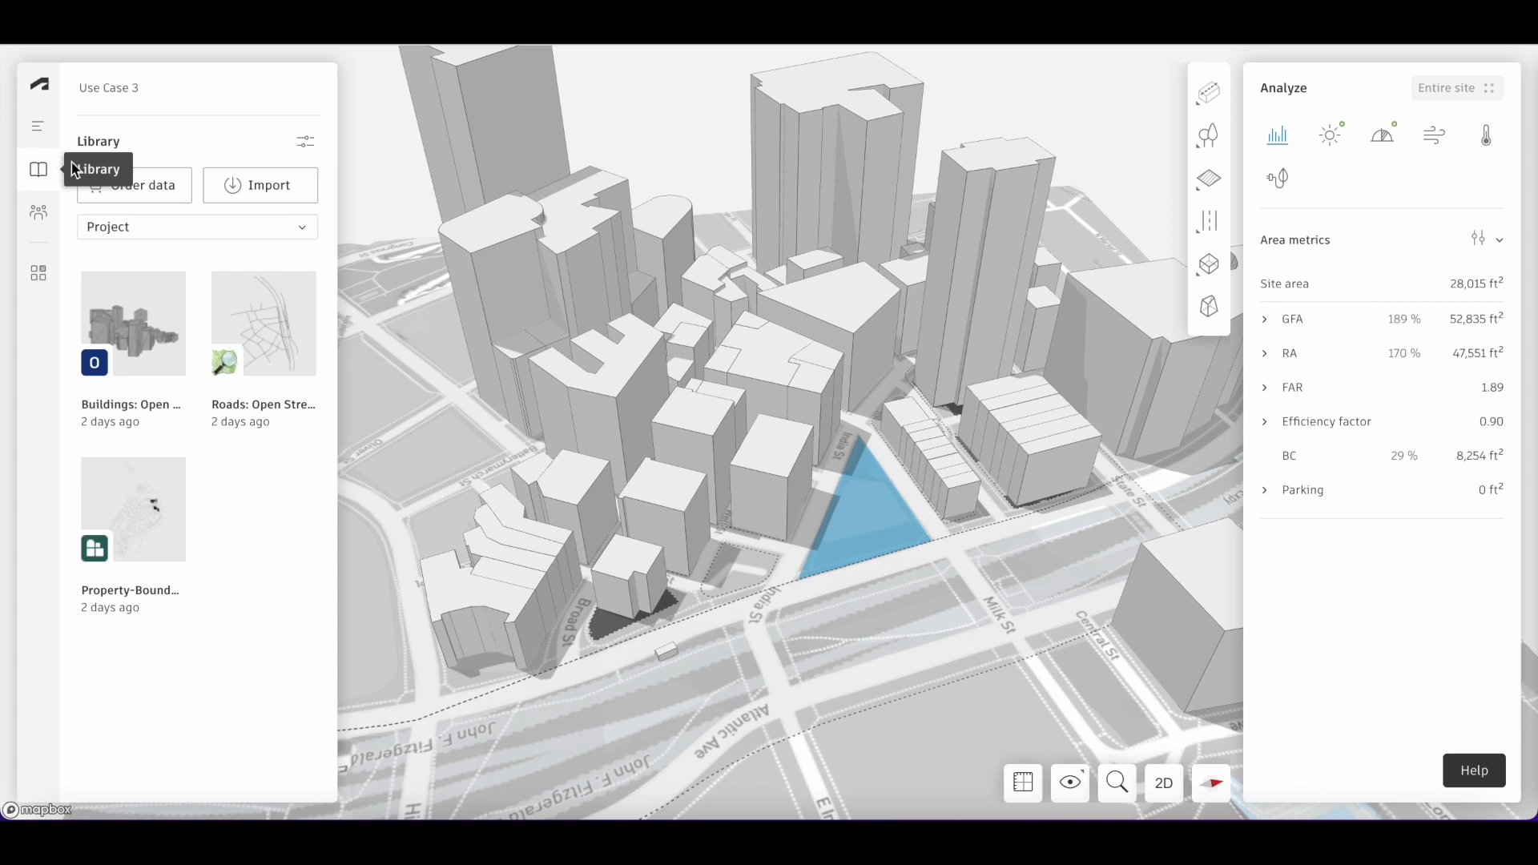
Import the OBJ file so a new 'simple building' item appears in the Library
left_click(259, 185)
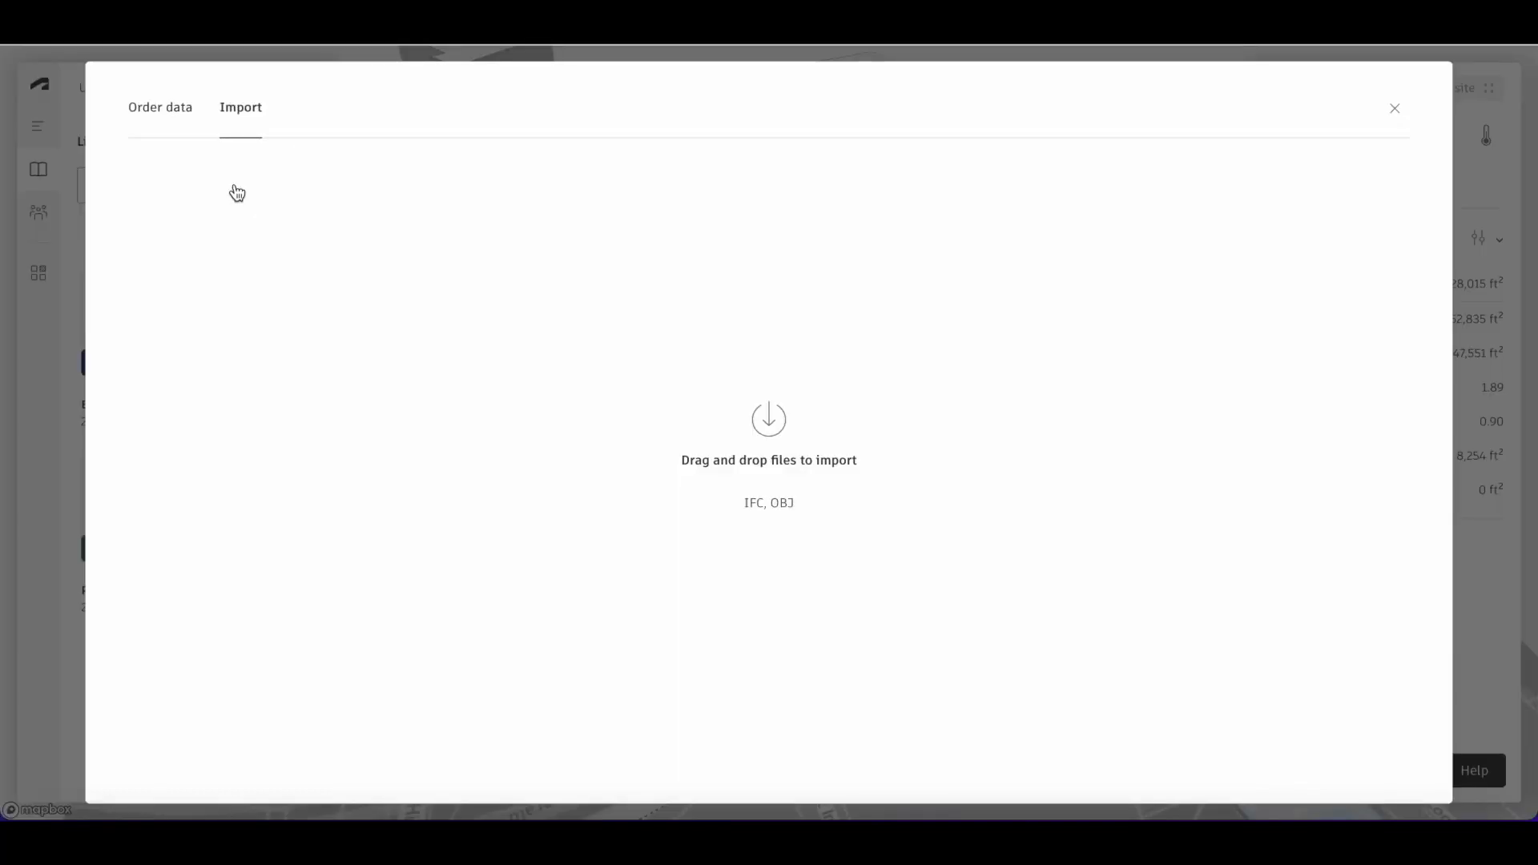
mouse_move(769, 436)
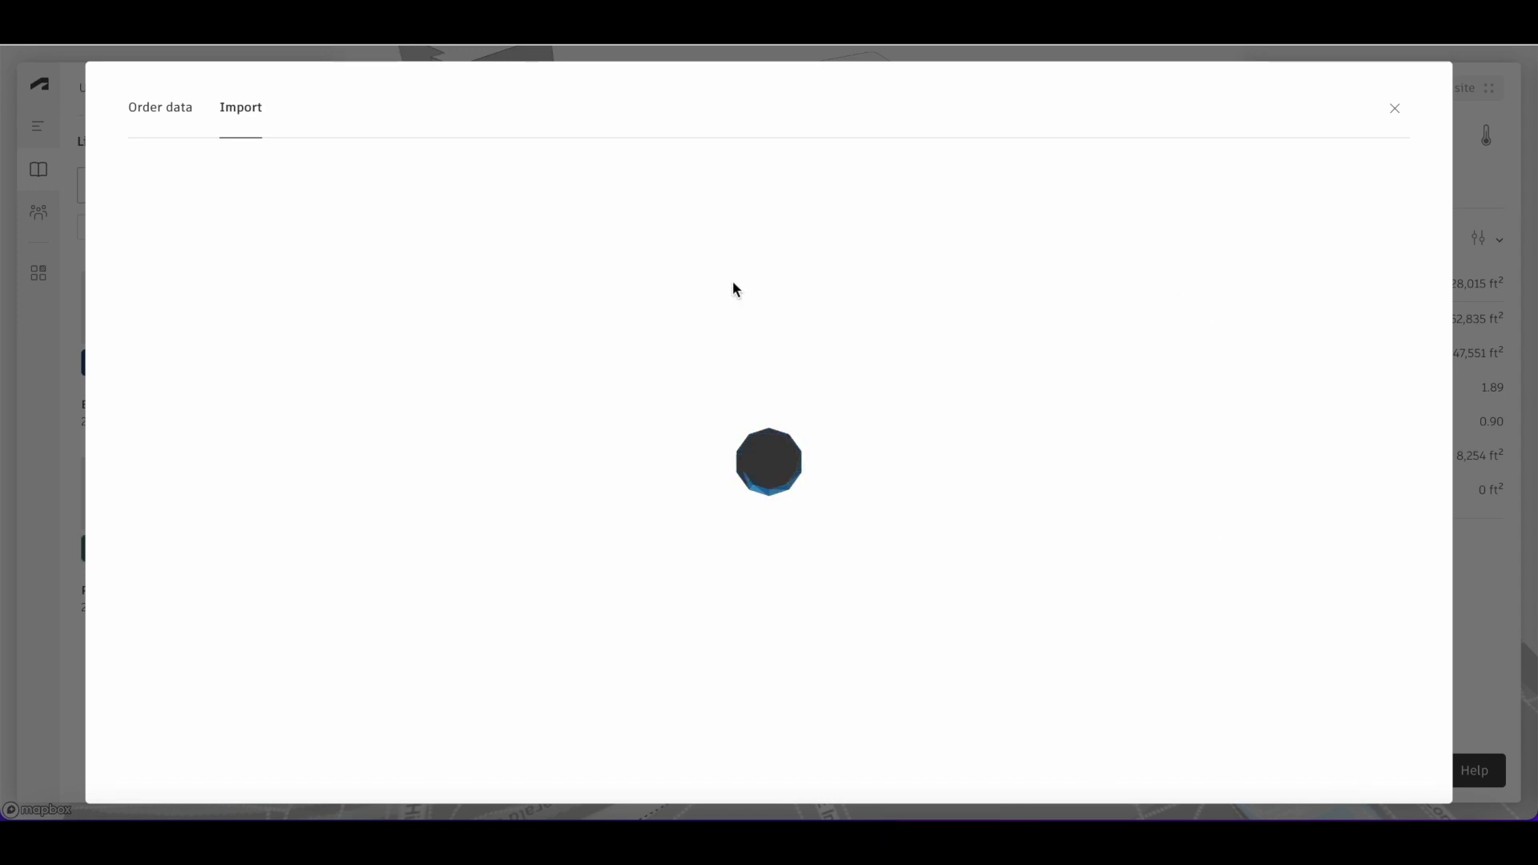
left_click(1394, 107)
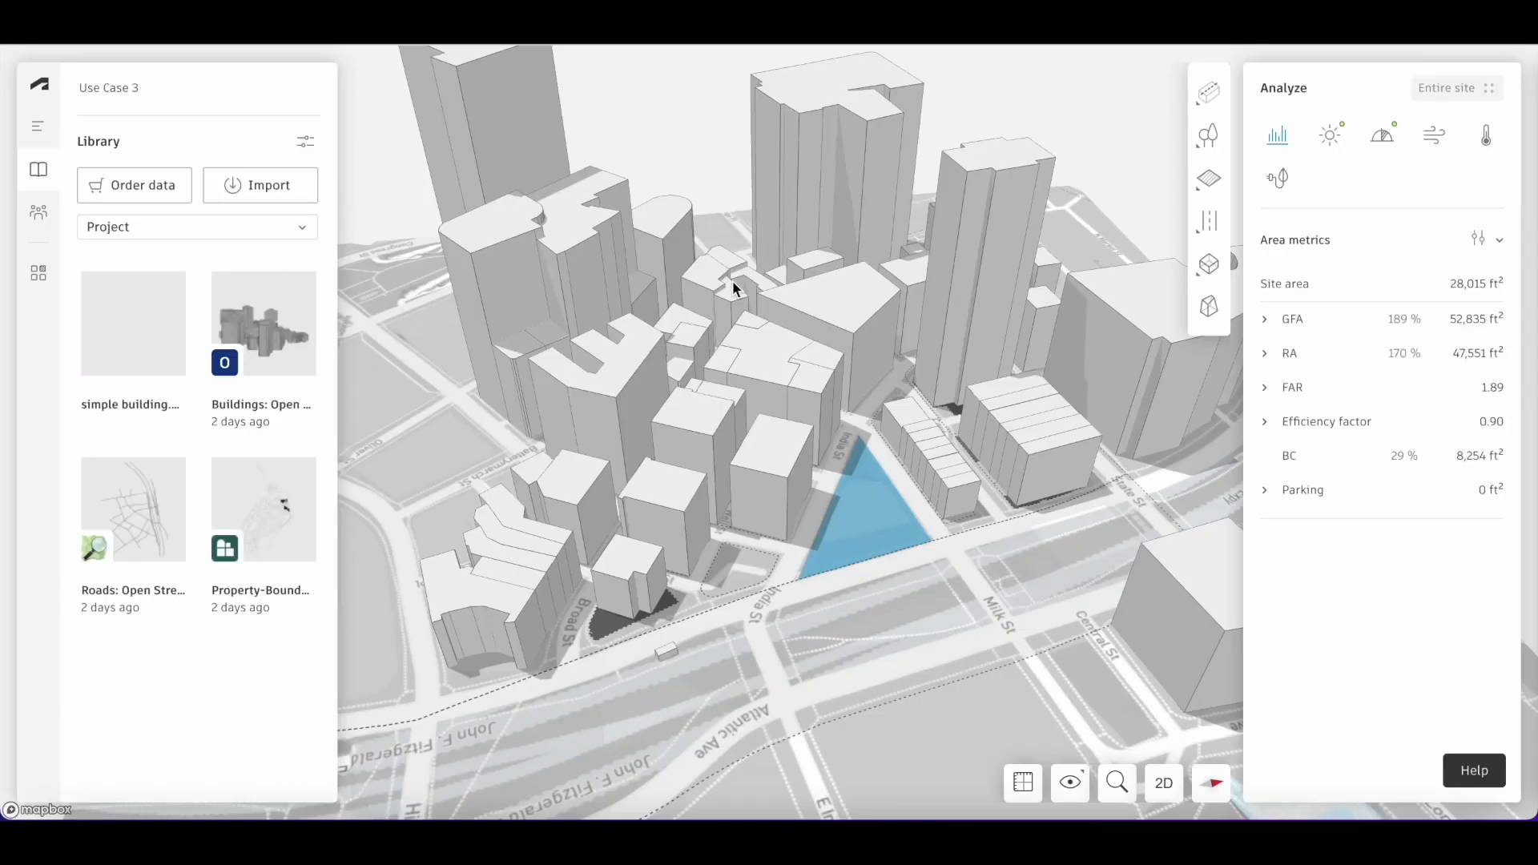